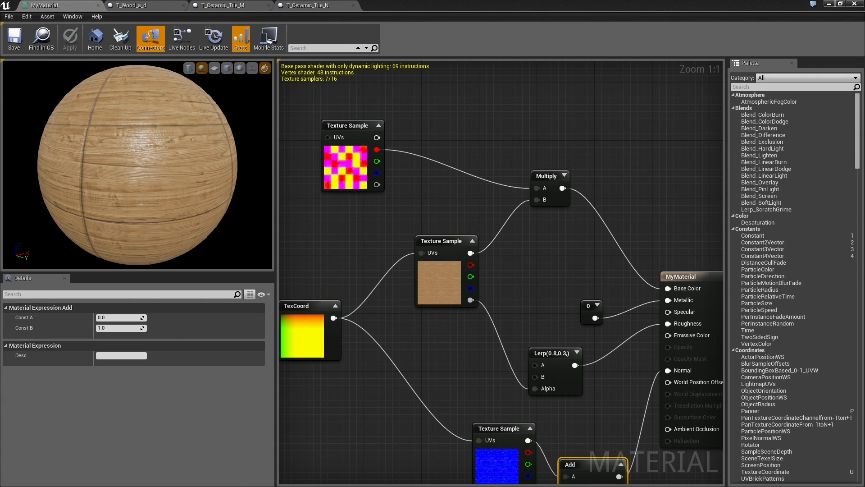
mouse_move(200, 206)
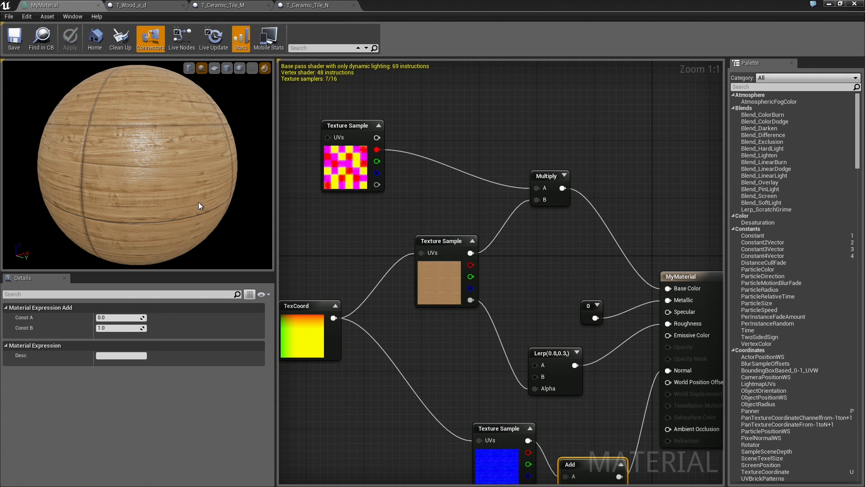
Inspect the wood preview sphere, then bring up the T_Ceramic_Tile_M mask texture.
left_click_drag(198, 206, 109, 146)
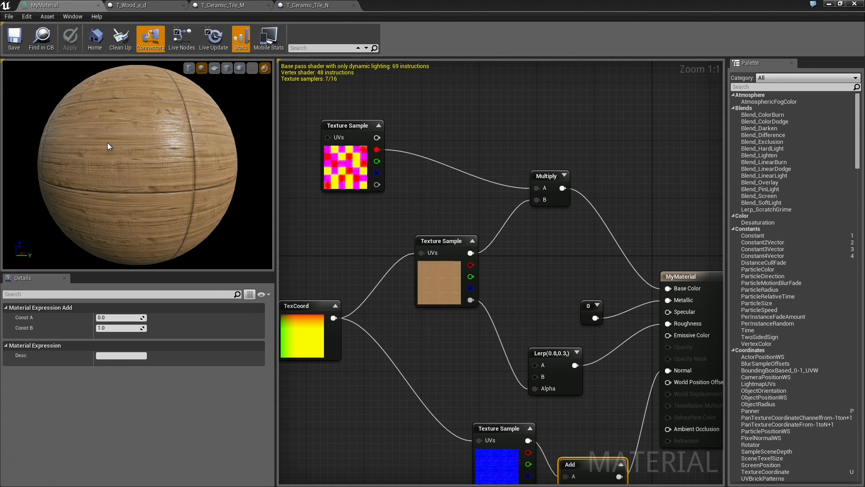
left_click_drag(108, 146, 90, 226)
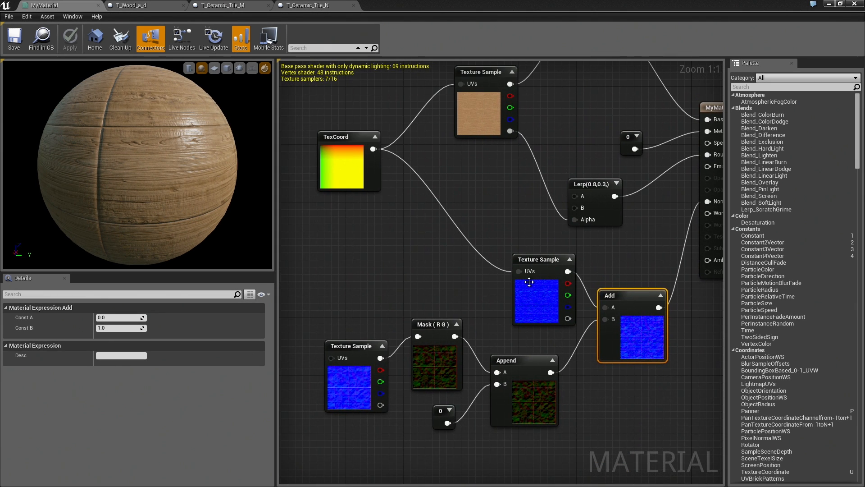
mouse_move(552, 363)
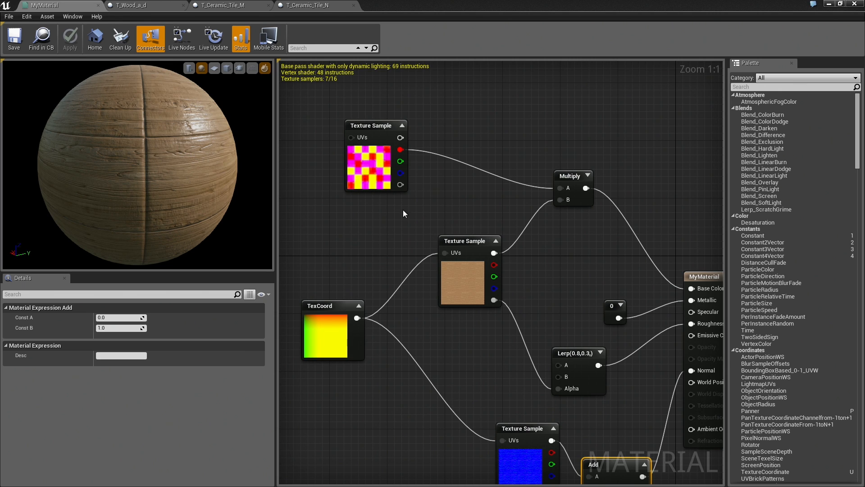
mouse_move(456, 212)
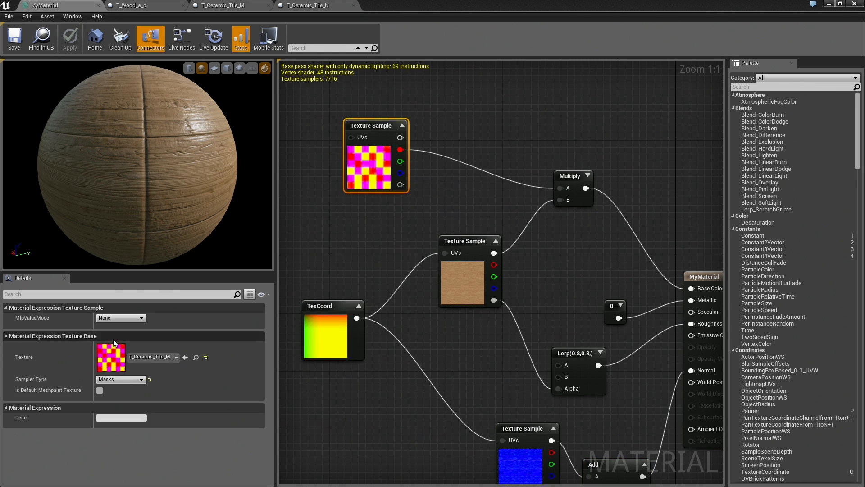
left_click(226, 5)
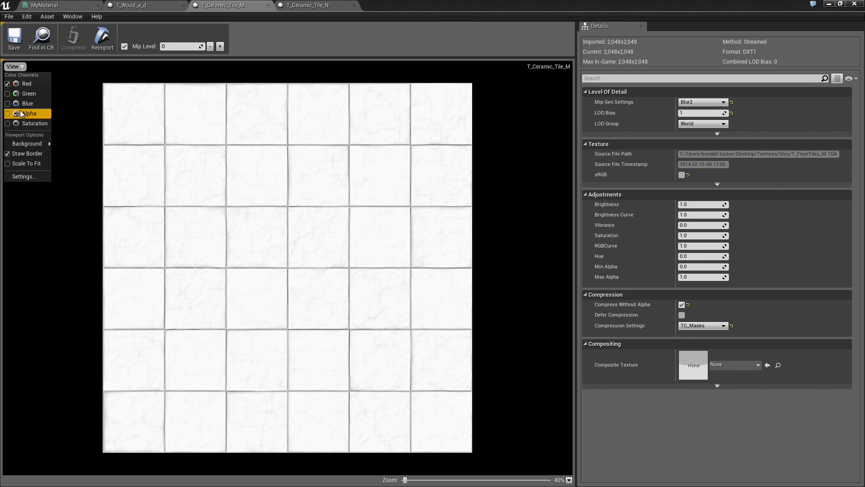
View the mask's alpha, green and blue channels alone, then return to the wood material graph.
left_click(7, 114)
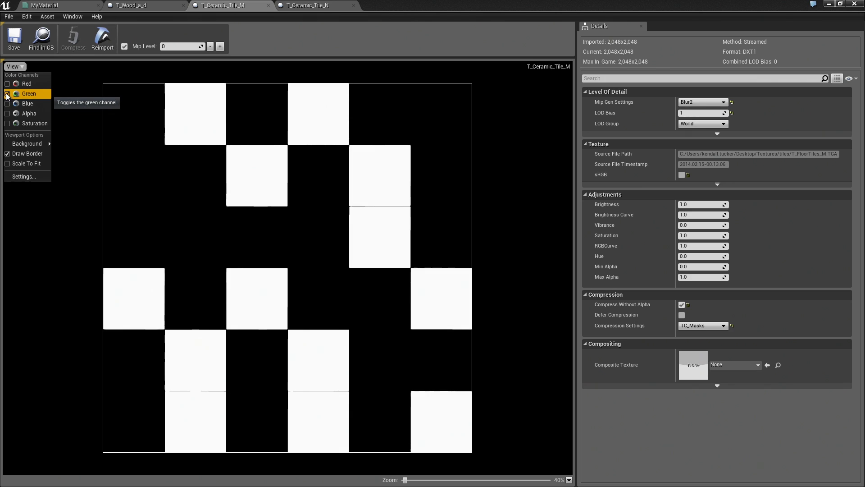
left_click(8, 93)
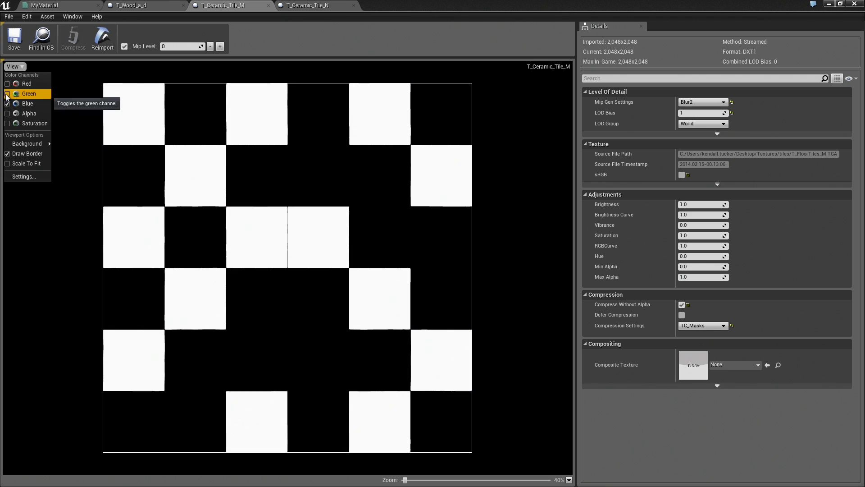
left_click(9, 104)
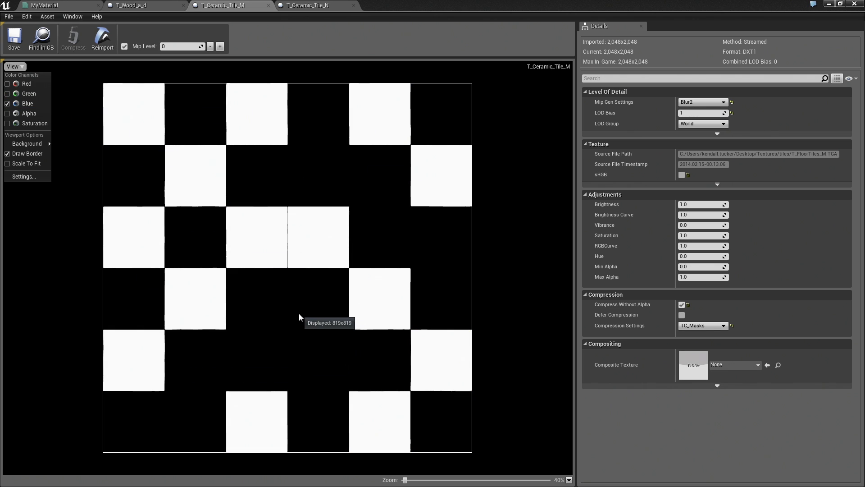
mouse_move(339, 16)
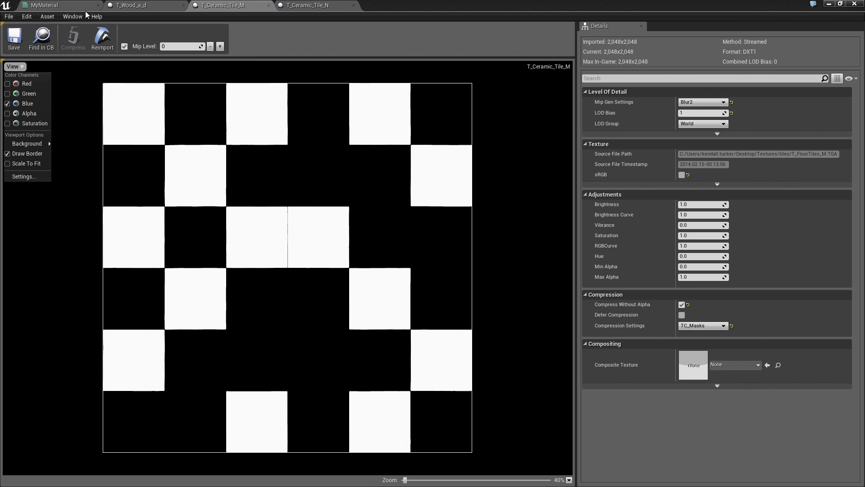
left_click(47, 6)
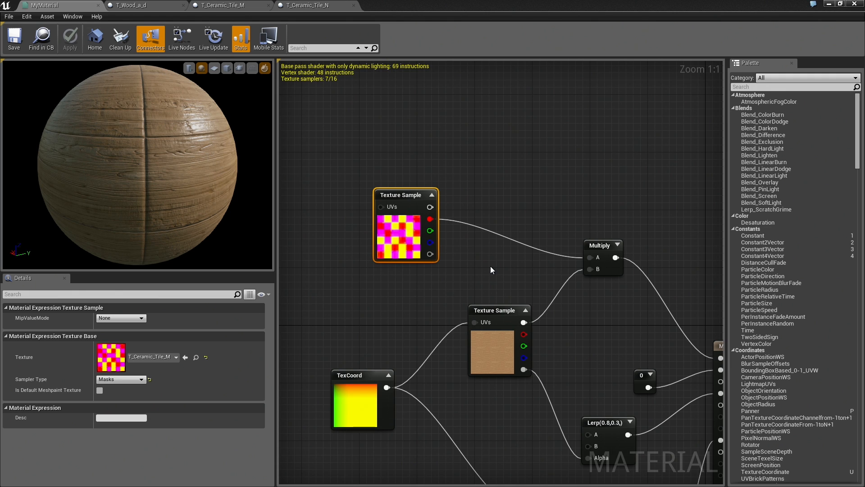
mouse_move(627, 435)
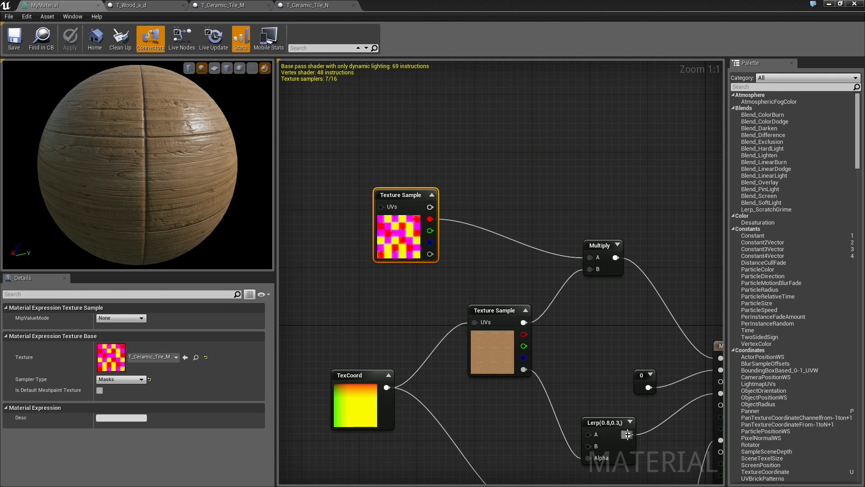
Check the Lerp's constants and nudge the mask and wood Texture Sample nodes into tidier positions.
left_click(607, 421)
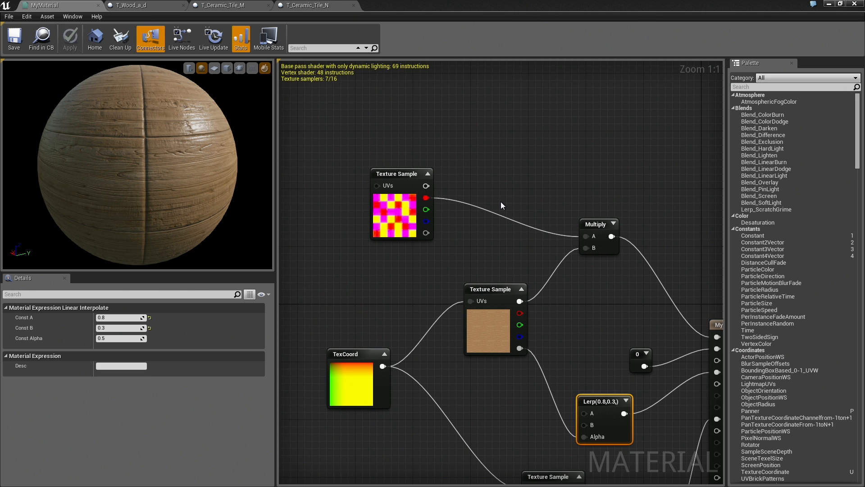
left_click(396, 173)
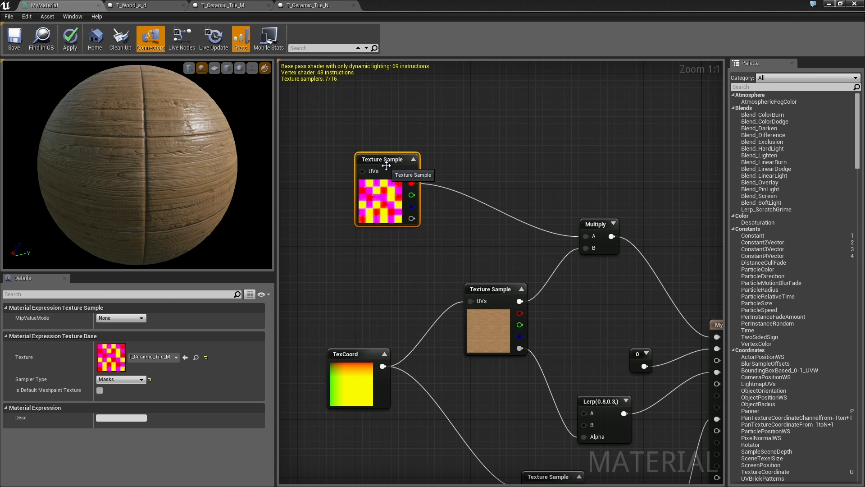
mouse_move(259, 256)
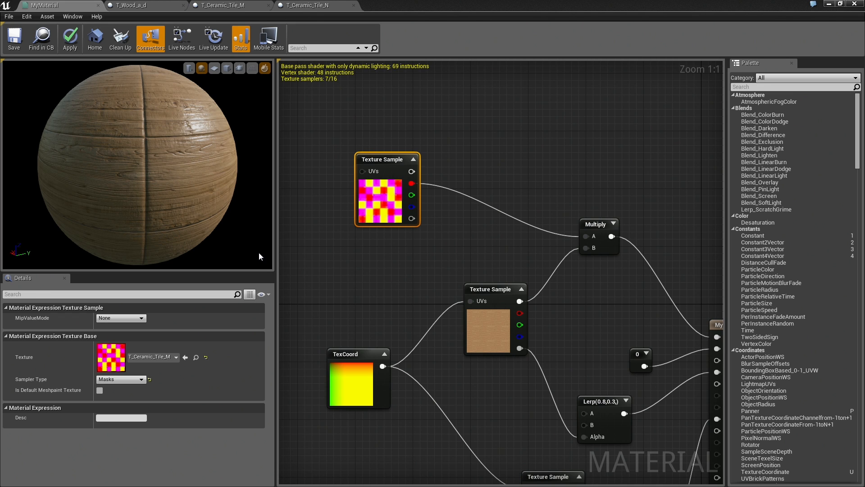
mouse_move(277, 263)
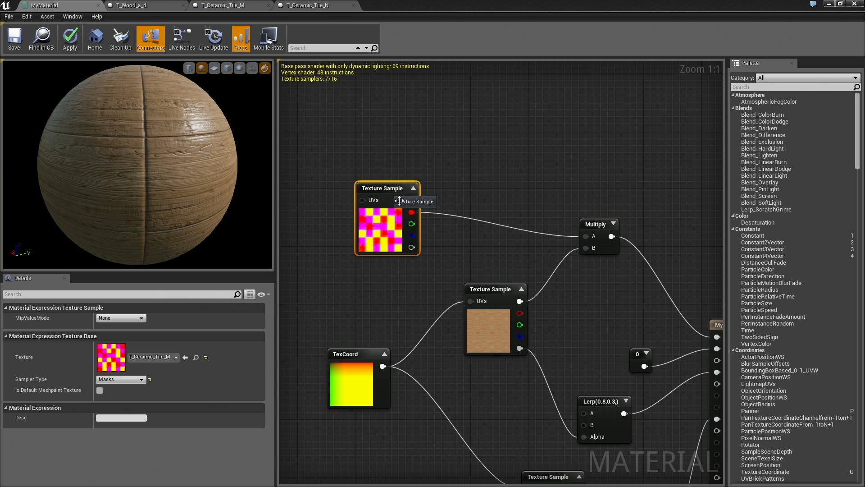
left_click(600, 232)
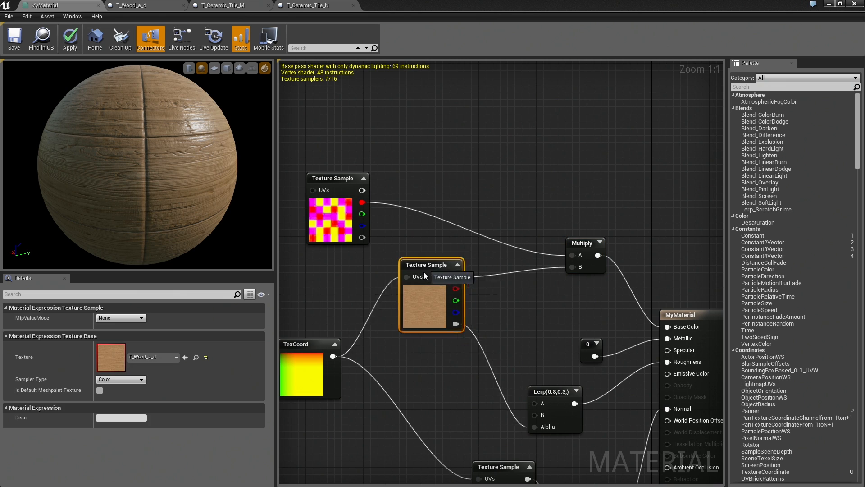
left_click_drag(432, 298, 416, 304)
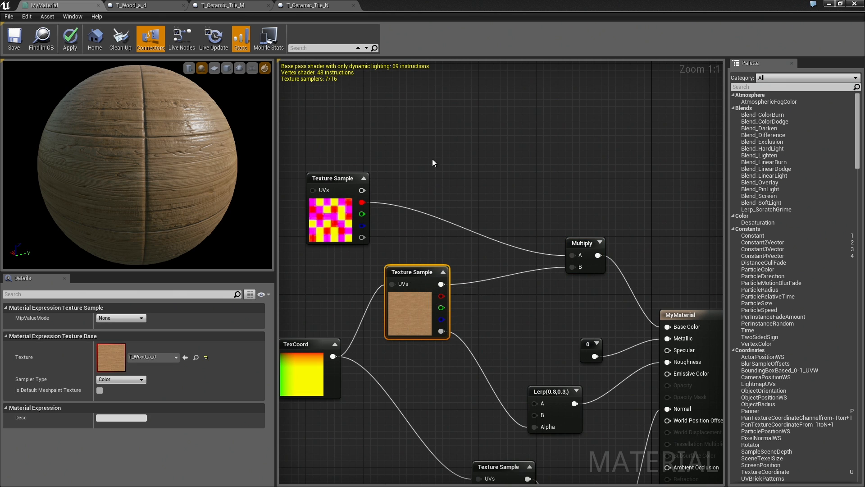
mouse_move(421, 123)
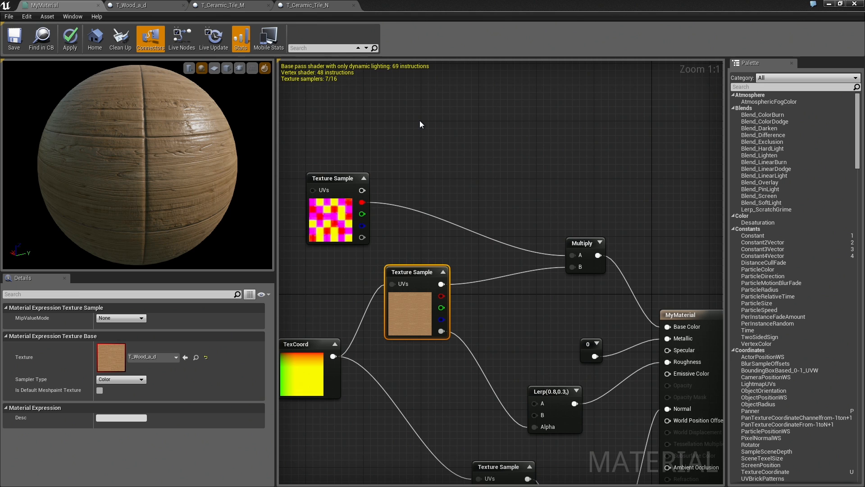
mouse_move(411, 128)
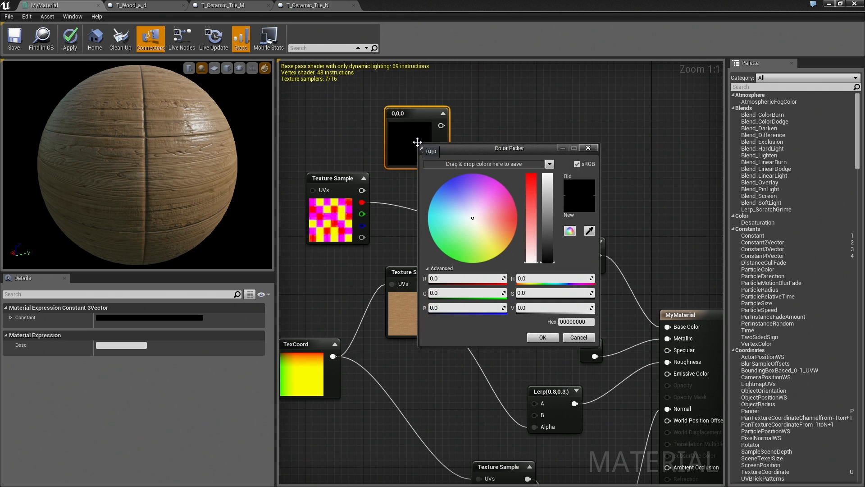
Set the constant's colour to a bright saturated red (0.97, 0.105, 0.0631) and confirm it.
left_click(493, 219)
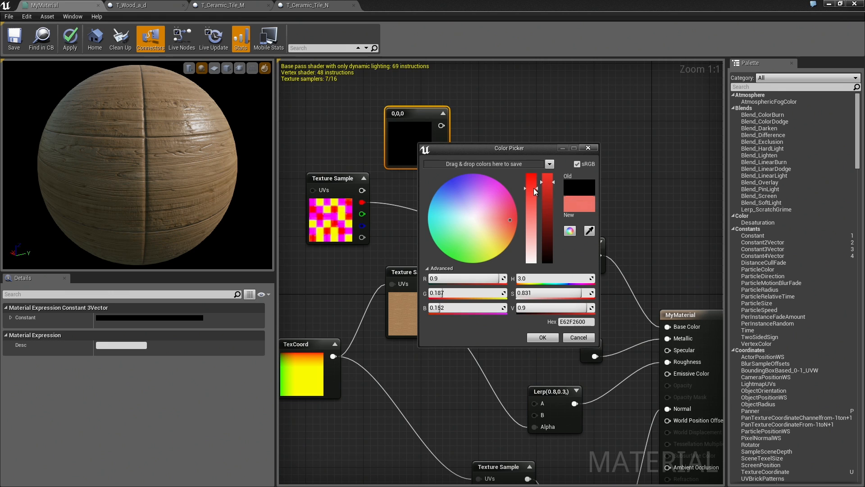
left_click_drag(535, 192, 536, 179)
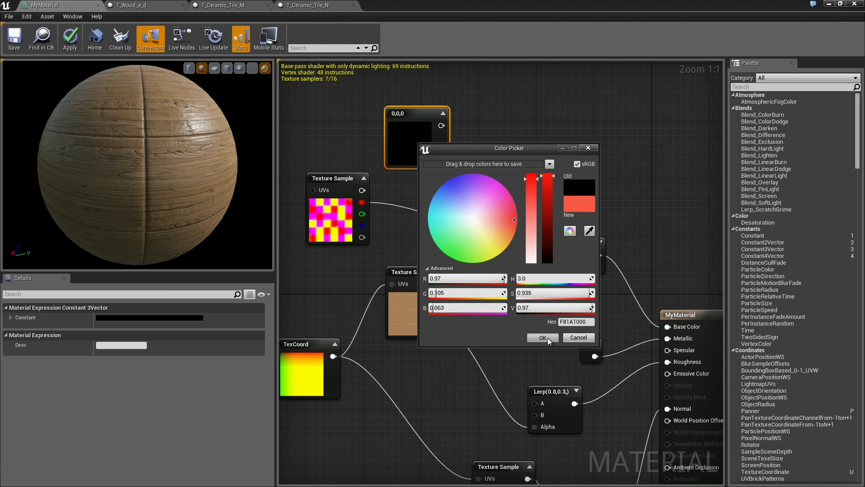
left_click(542, 337)
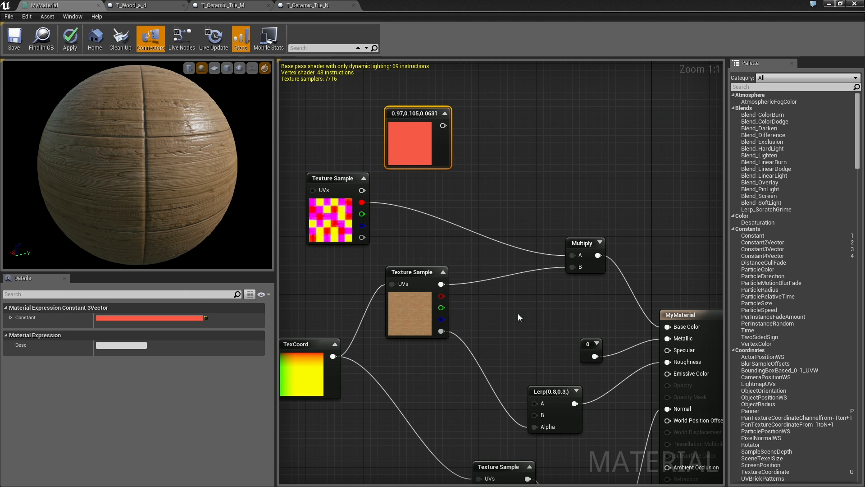
mouse_move(153, 160)
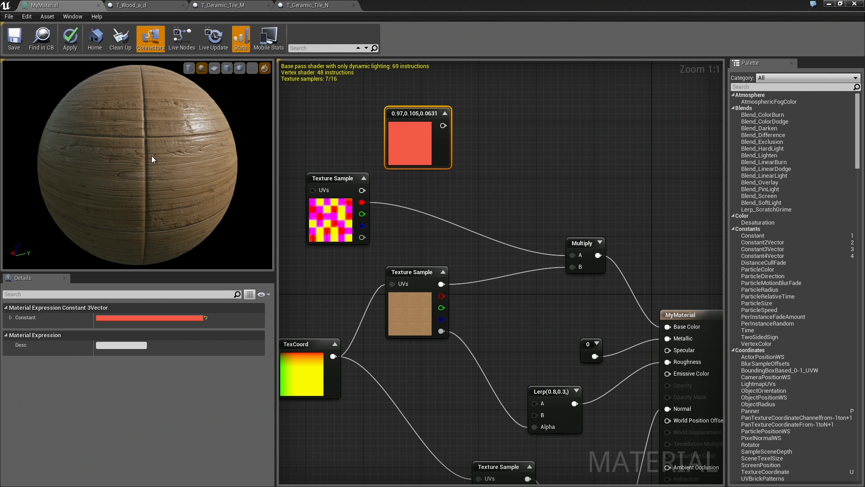
mouse_move(155, 230)
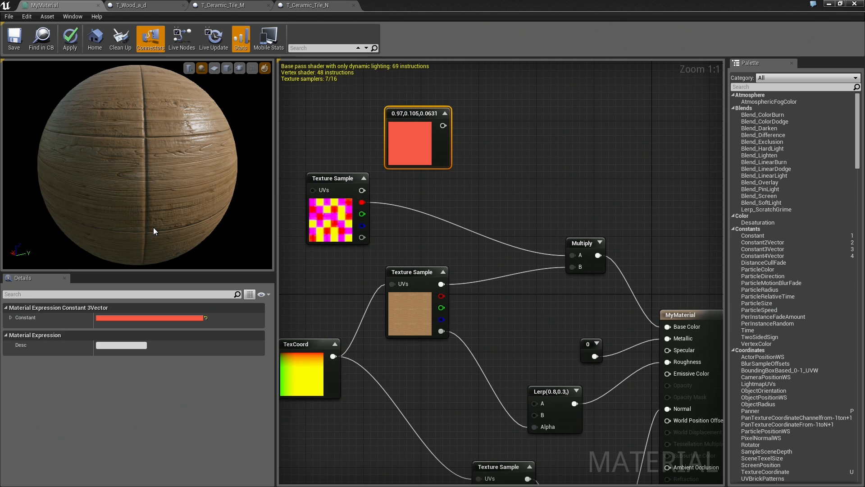
mouse_move(157, 229)
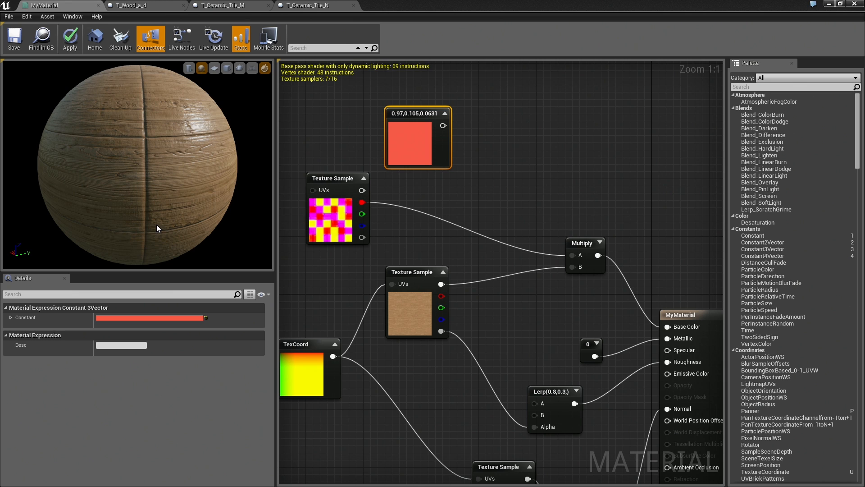
mouse_move(431, 198)
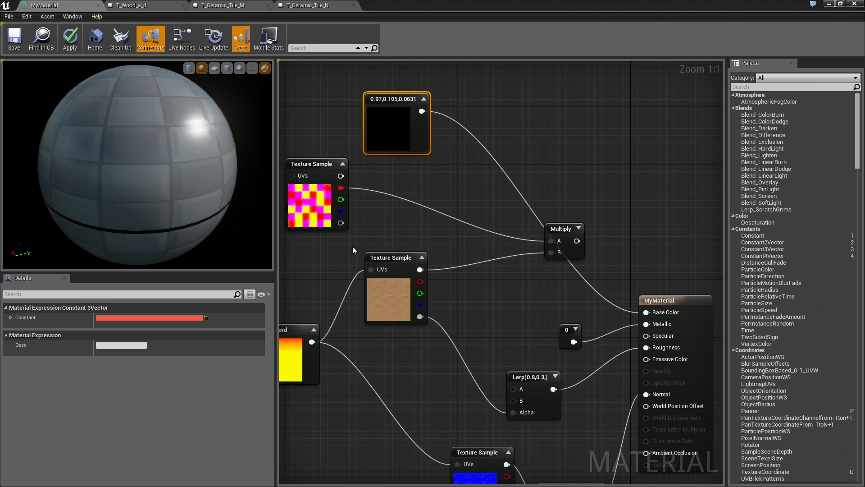
mouse_move(154, 174)
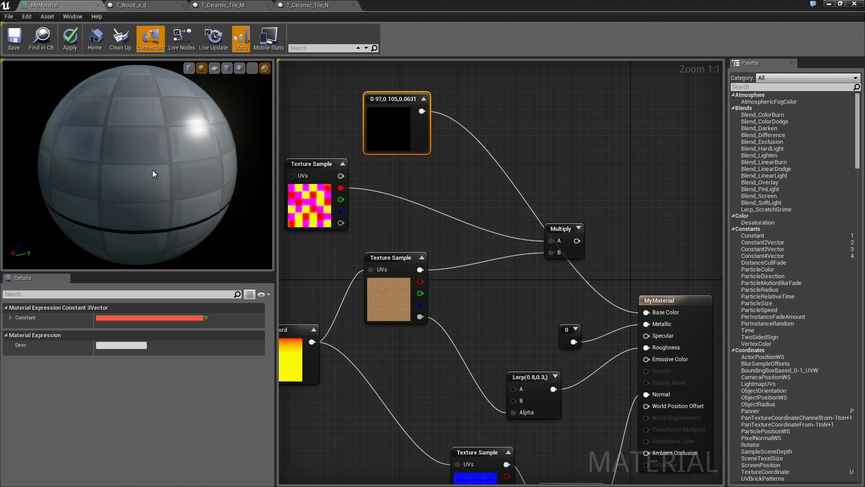
left_click(70, 37)
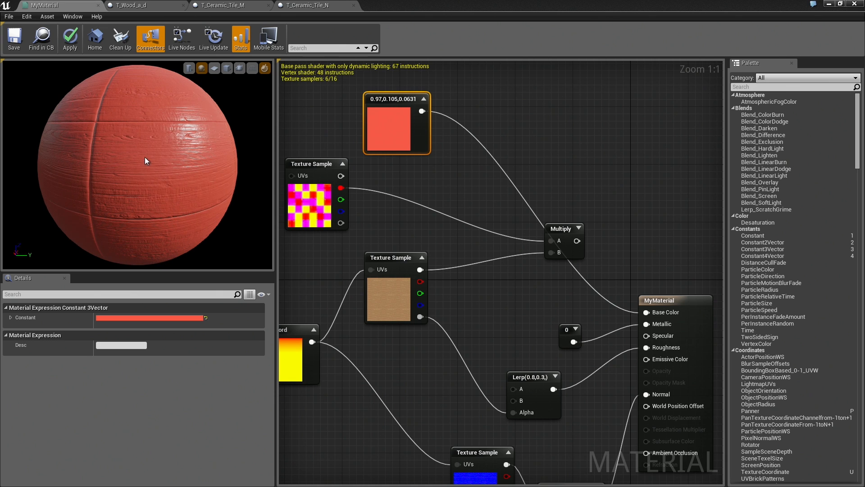
mouse_move(645, 313)
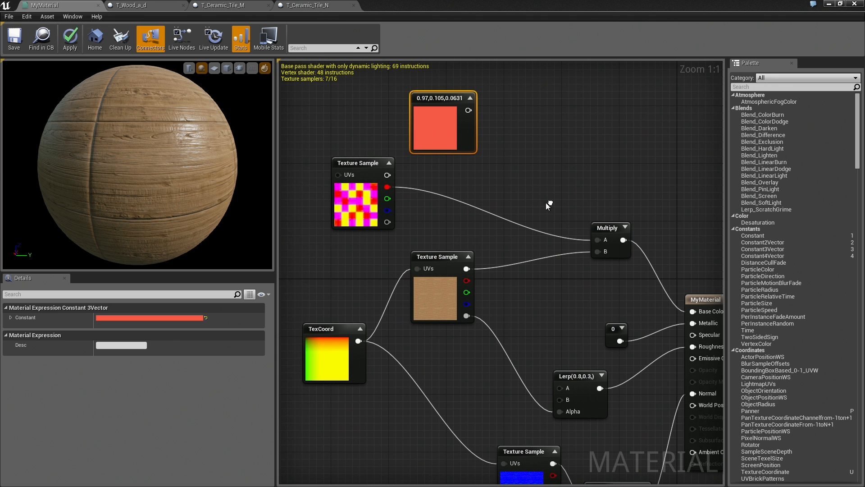
mouse_move(466, 268)
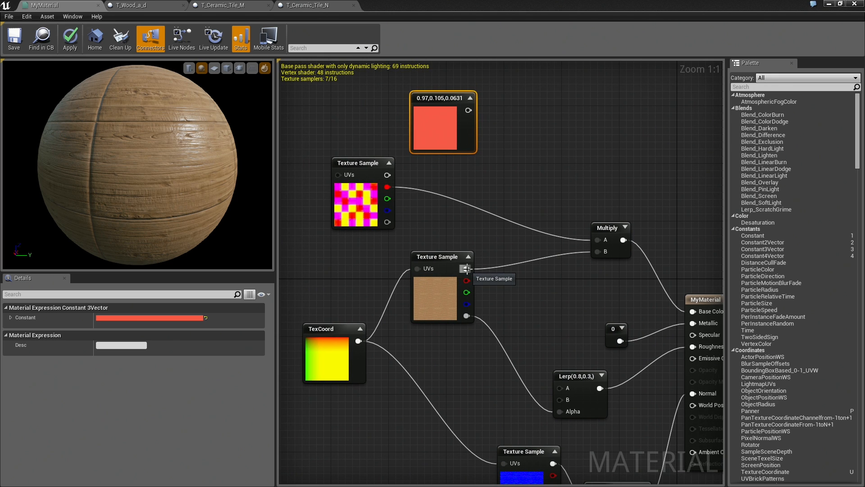
mouse_move(512, 185)
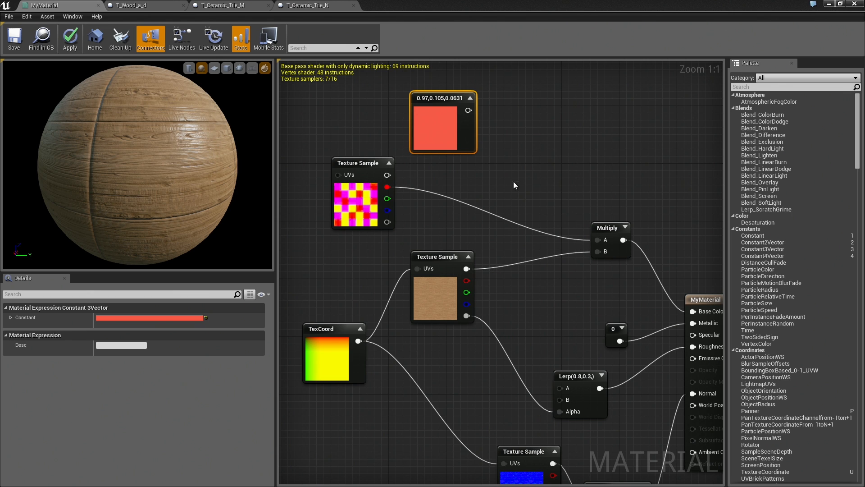
mouse_move(525, 168)
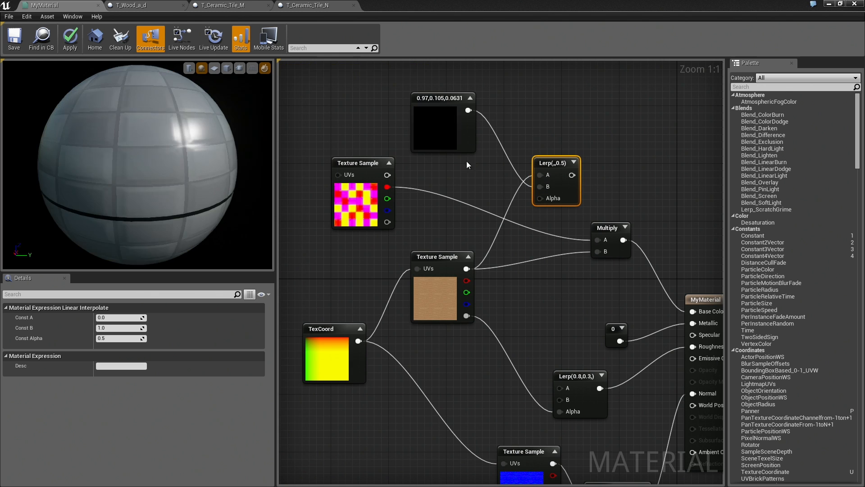
Wire the tile mask's green channel to the Lerp Alpha and the Lerp result into Base Color.
left_click(606, 234)
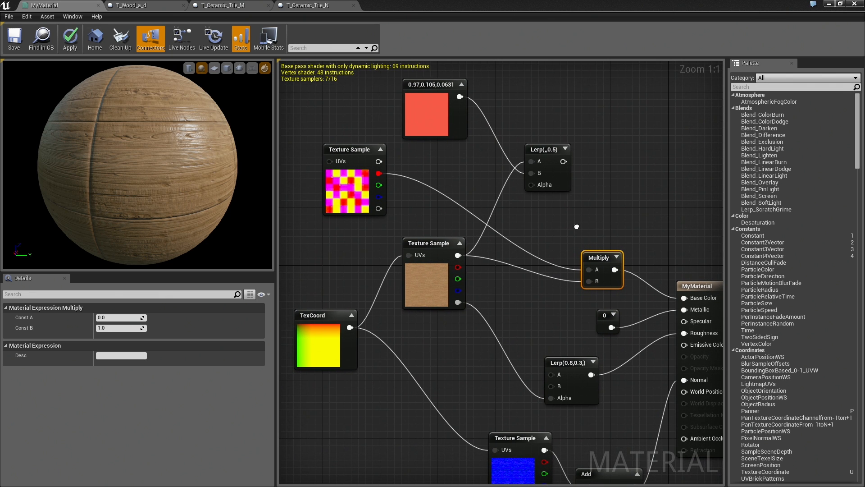
mouse_move(571, 233)
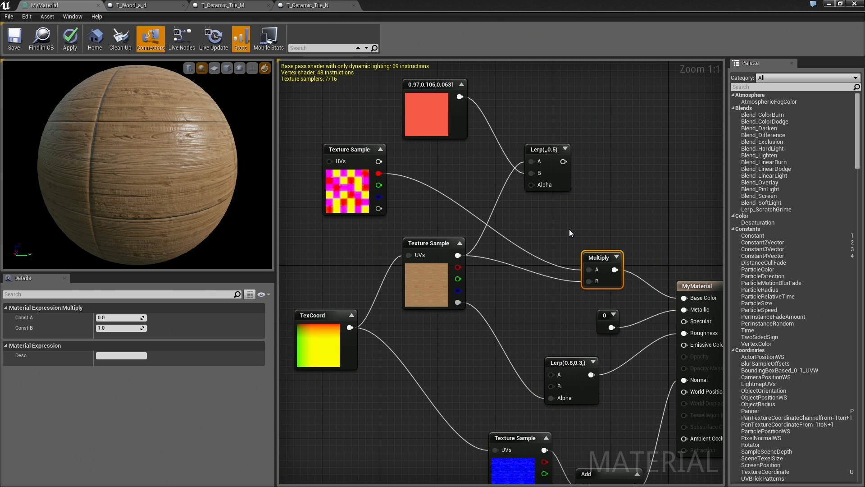
mouse_move(430, 186)
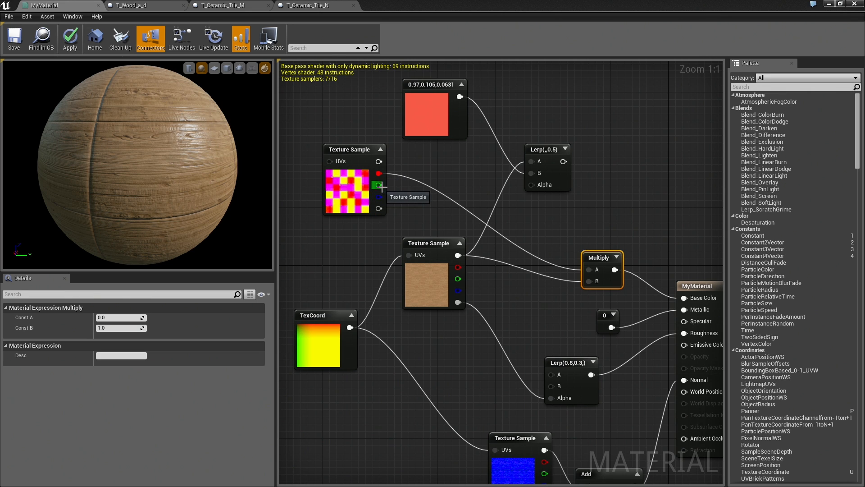
left_click_drag(379, 185, 533, 185)
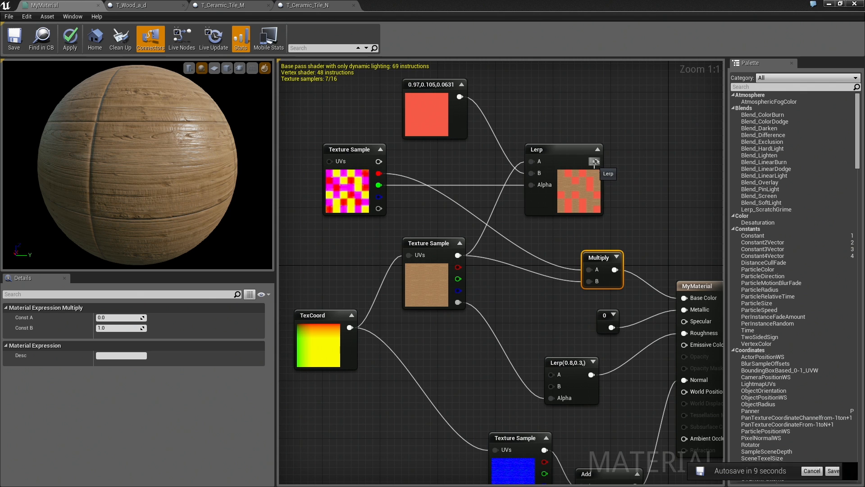
left_click_drag(596, 161, 686, 297)
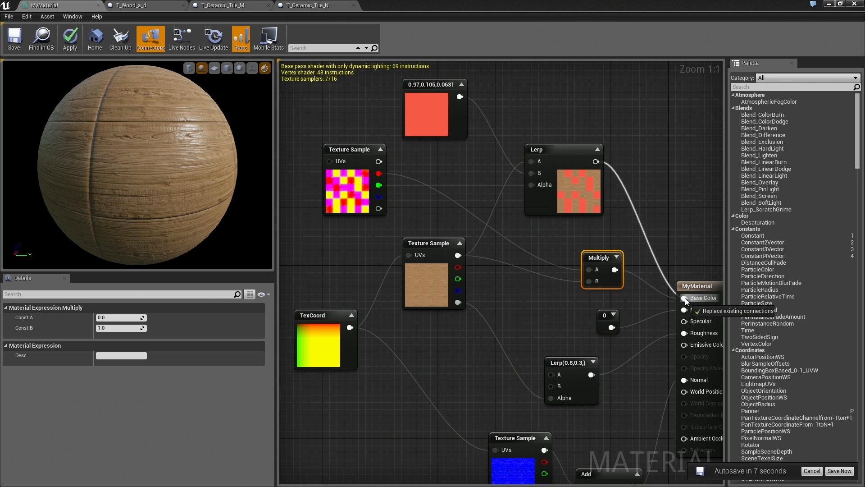
left_click(685, 297)
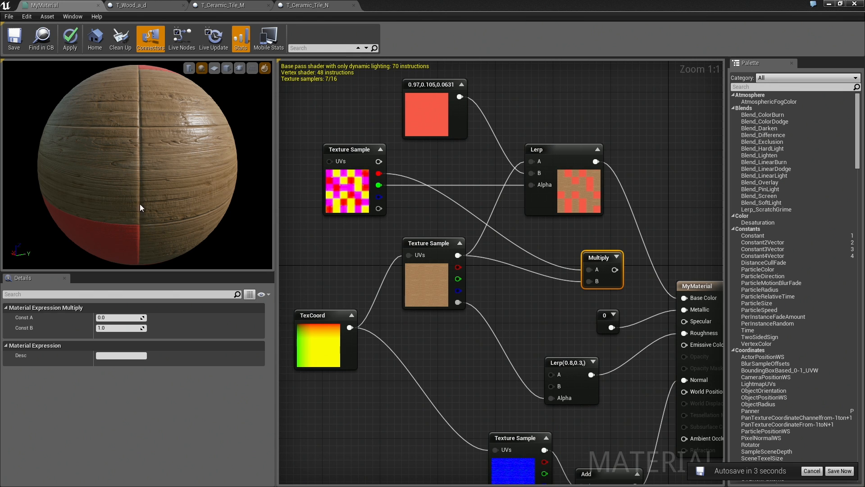
mouse_move(655, 291)
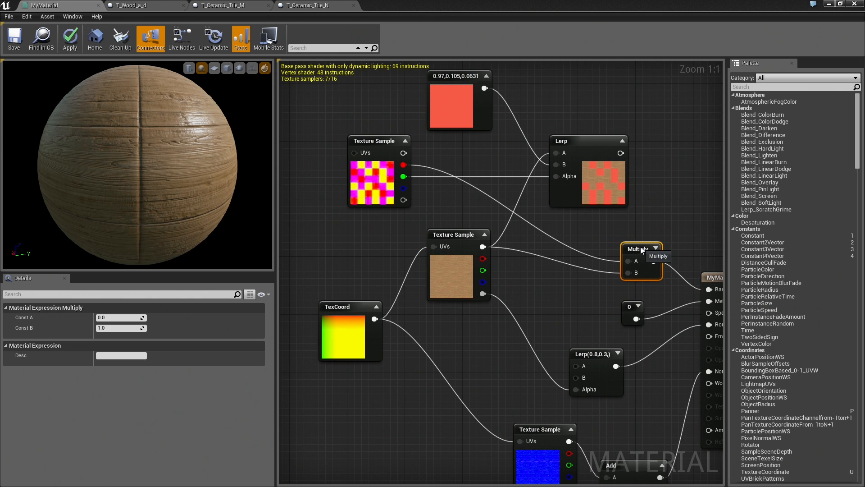
left_click(563, 133)
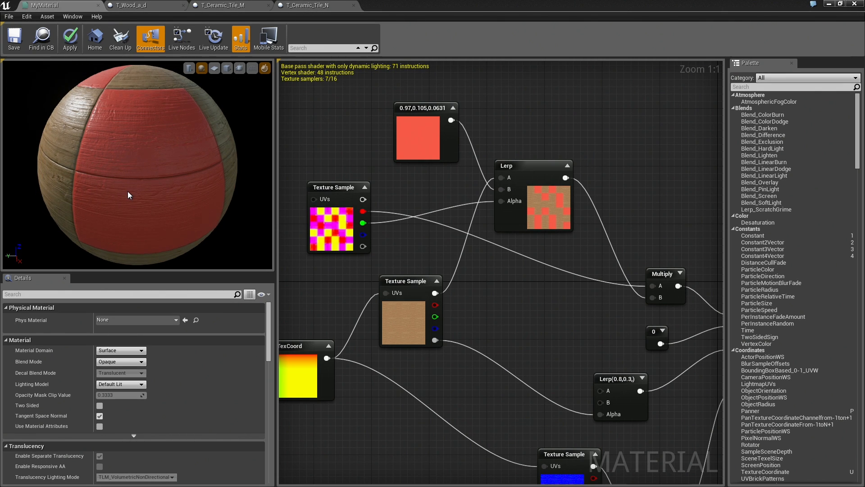
mouse_move(399, 118)
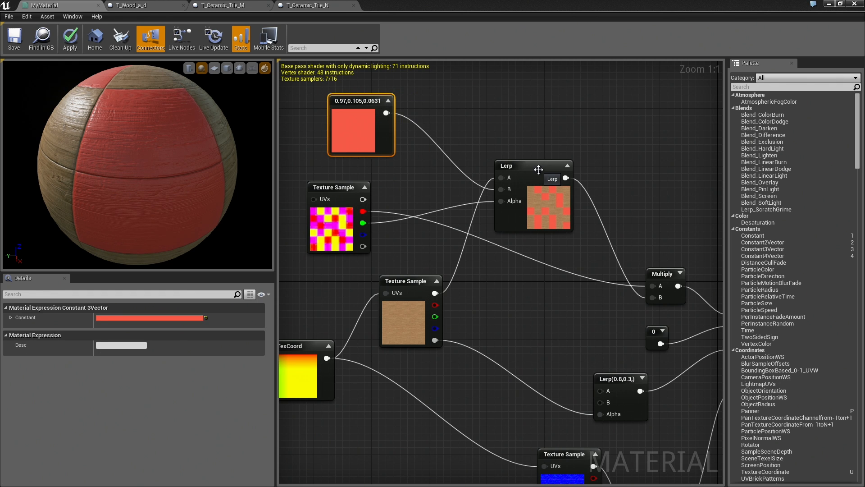
Insert a Multiply after the red constant and open the T_Wood_a_d texture.
left_click(533, 166)
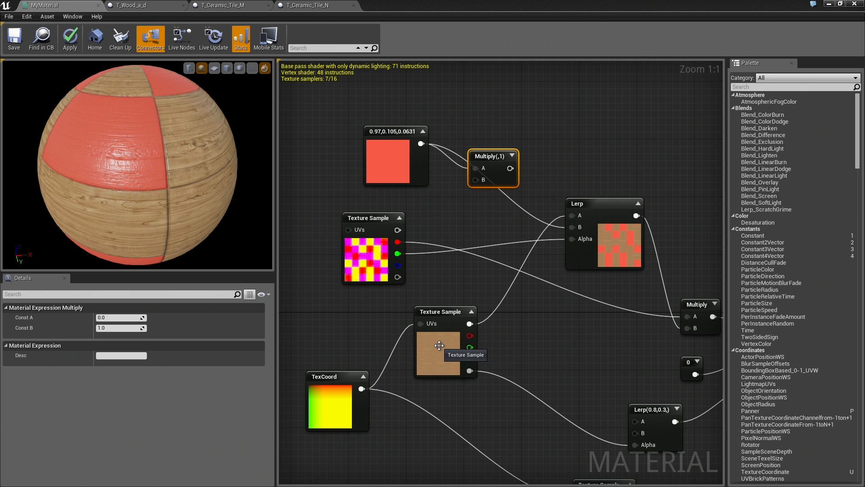
left_click(144, 6)
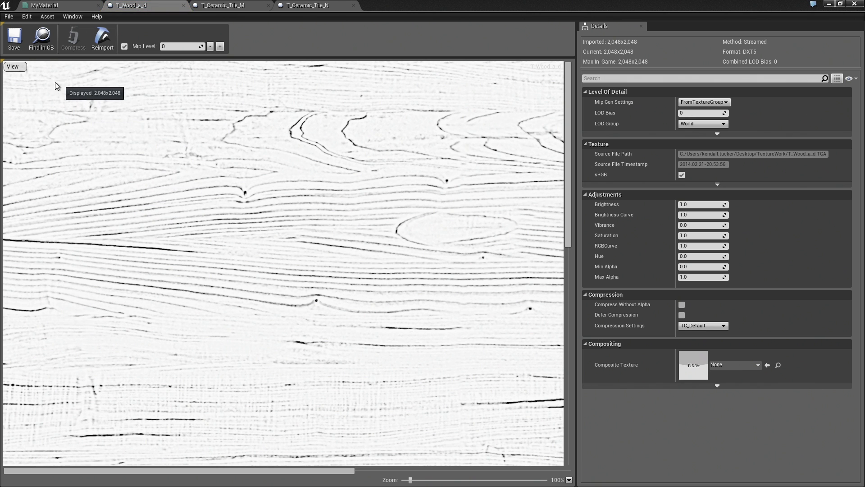
Toggle the wood texture's red channel via View > Color Channels, then return to the material graph.
left_click(13, 65)
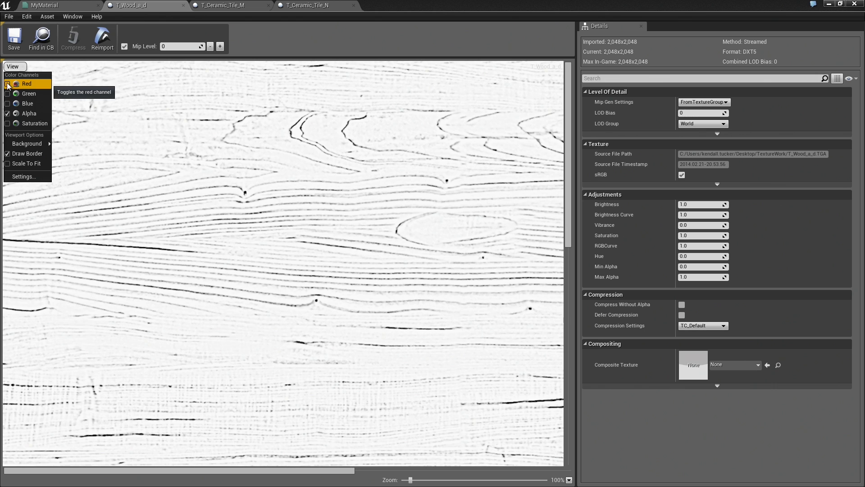
left_click(8, 83)
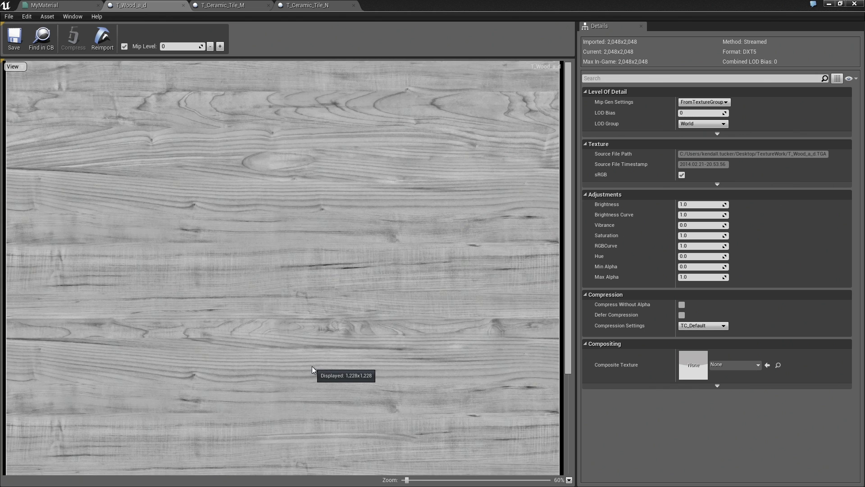
mouse_move(74, 147)
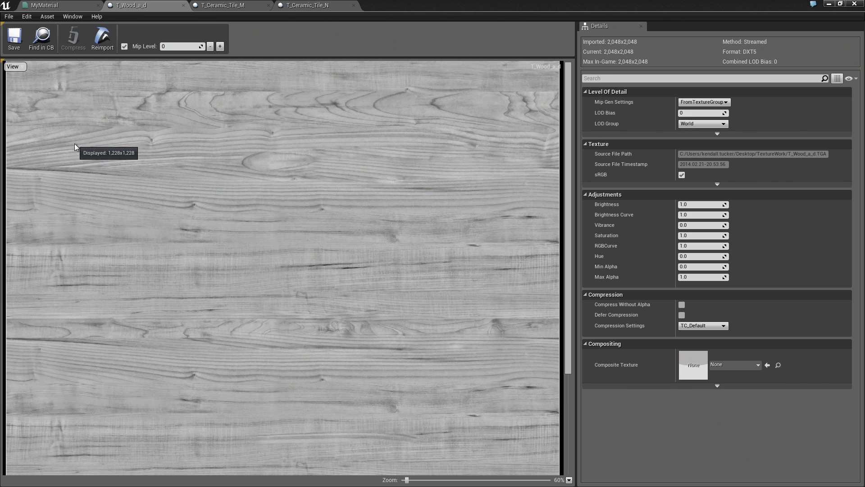
left_click(50, 6)
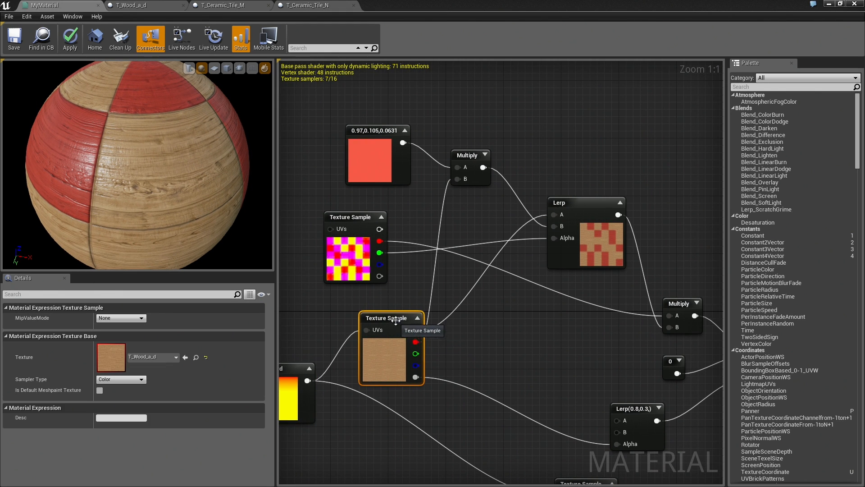
Connect the red-tinted Multiply result into the Lerp and orbit the preview to check the red panels.
left_click_drag(392, 317, 377, 310)
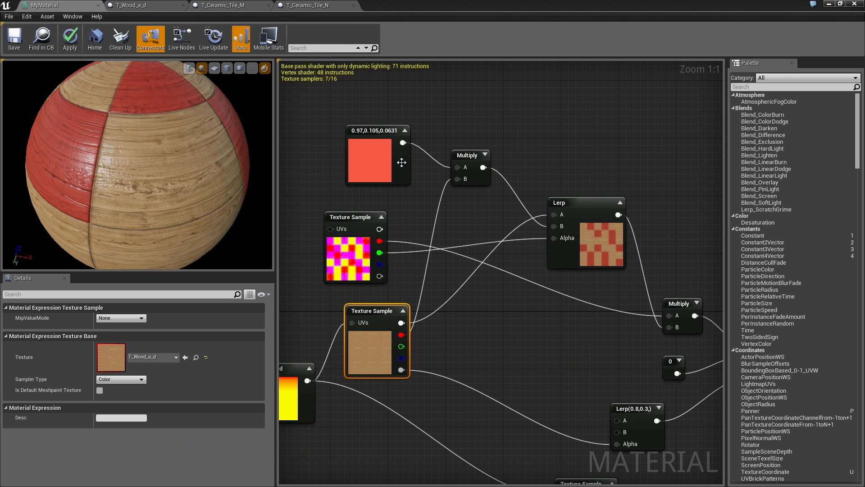
left_click(470, 155)
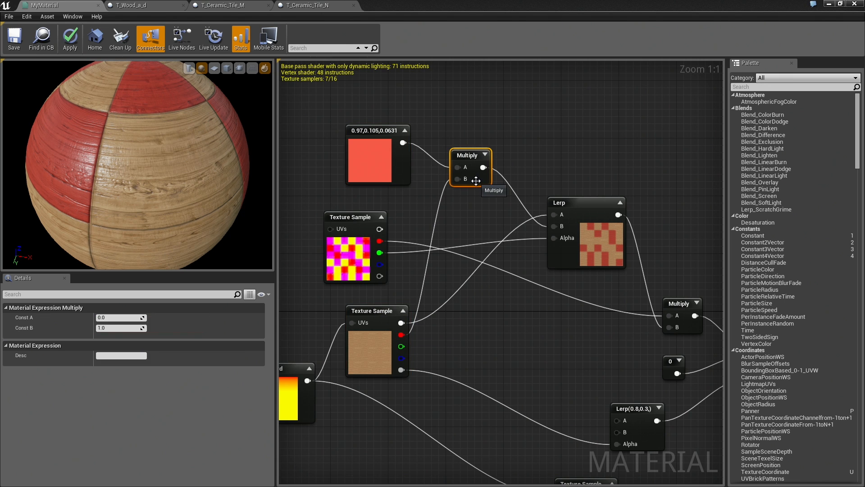
mouse_move(540, 229)
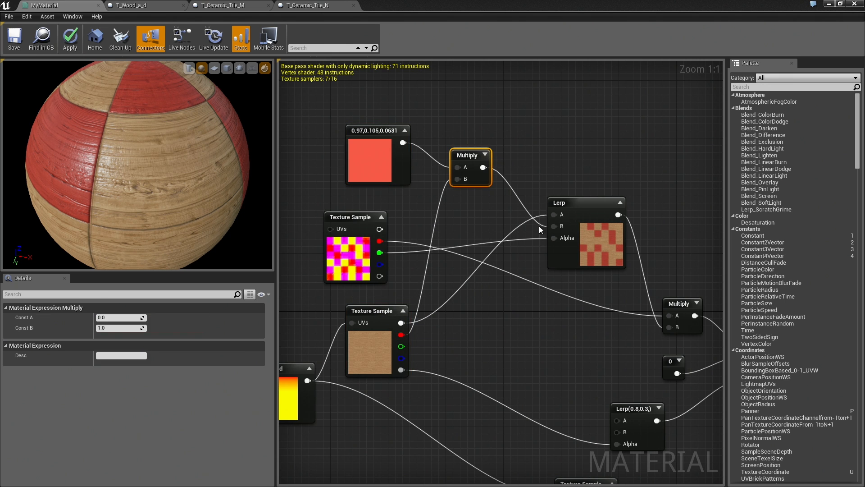
left_click_drag(496, 166, 554, 227)
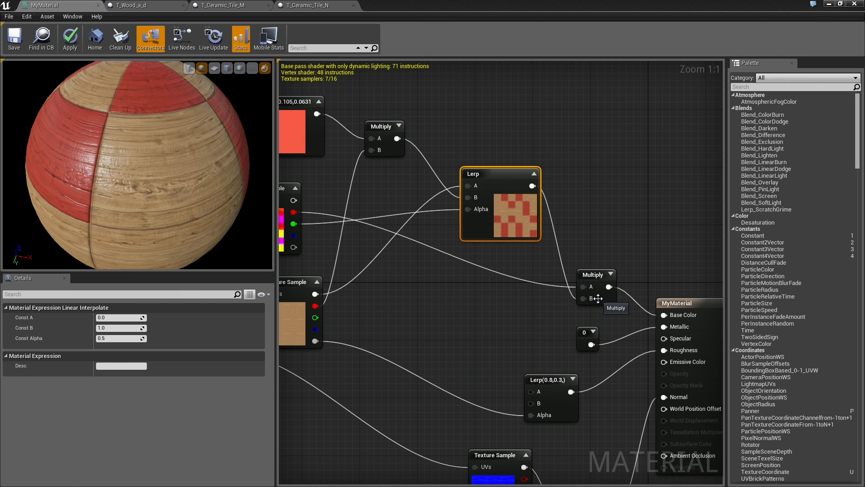
scroll("down", 3)
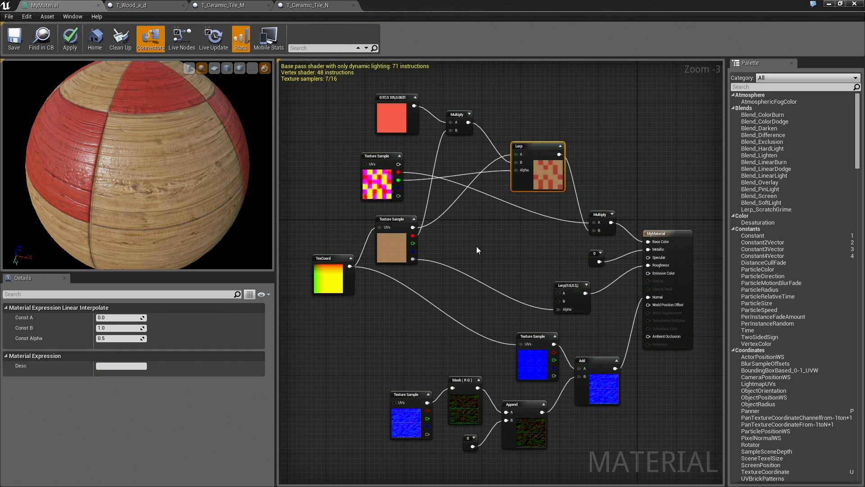
mouse_move(228, 236)
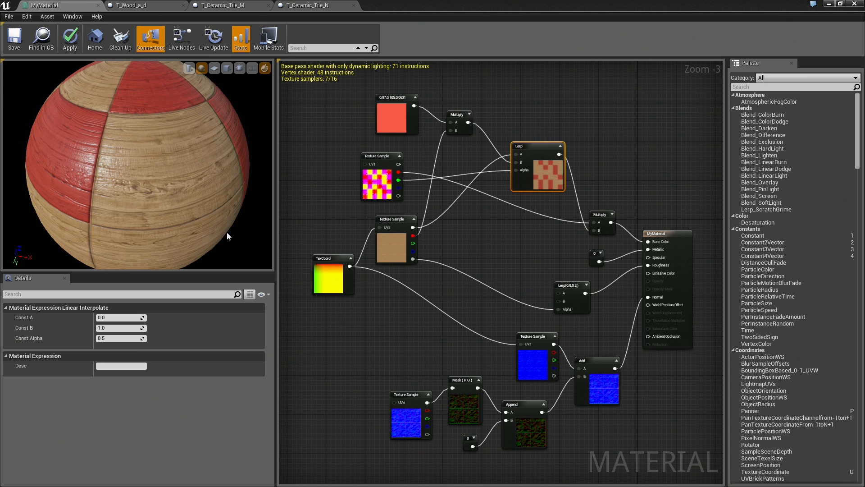
left_click_drag(228, 236, 424, 271)
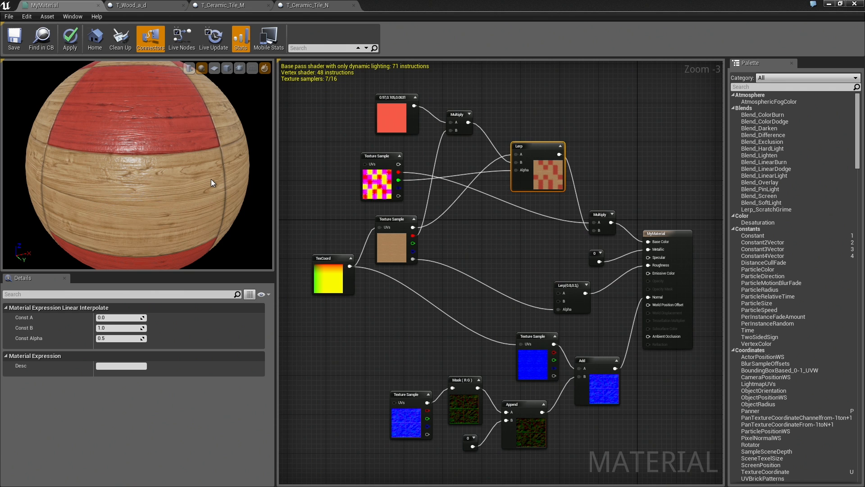
mouse_move(313, 199)
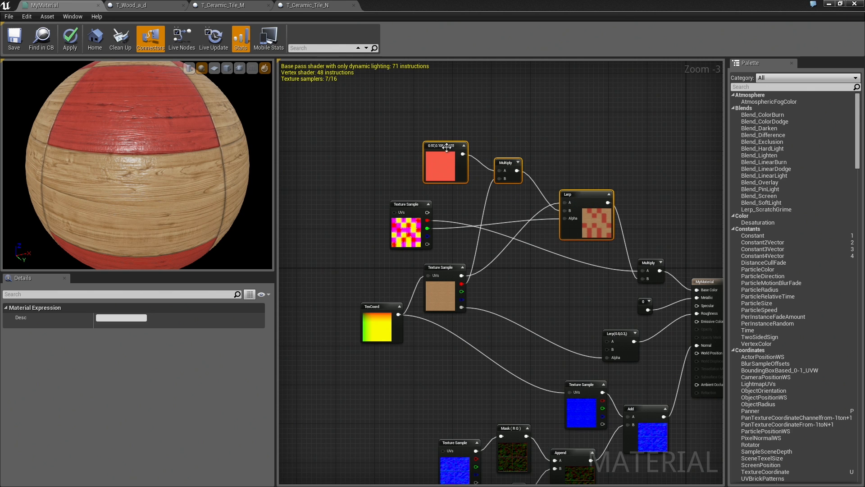
mouse_move(554, 241)
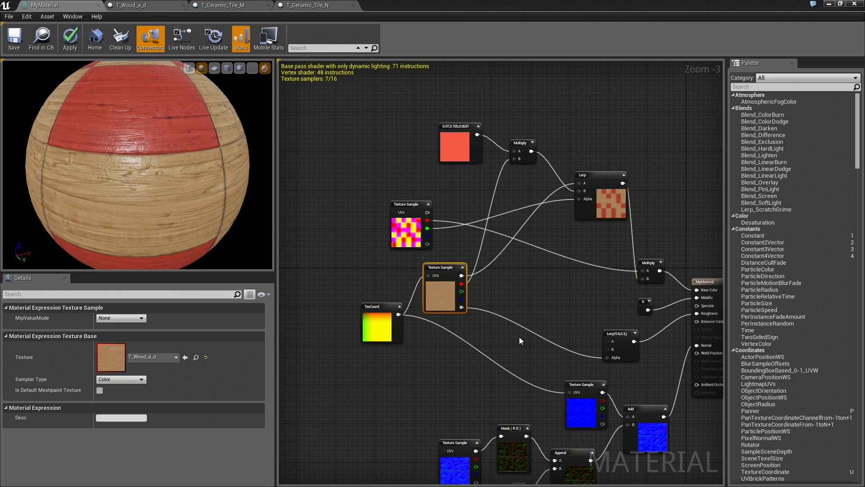
mouse_move(440, 268)
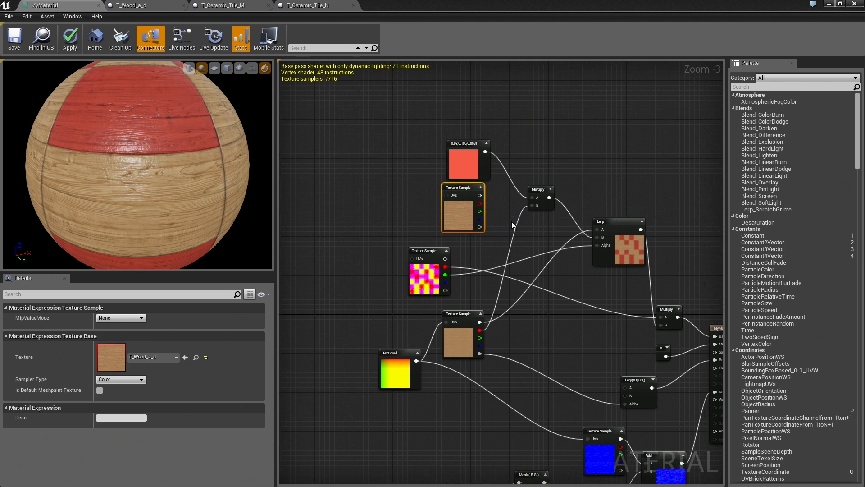
Feed the duplicated wood texture's RGB into the red Multiply's B input.
scroll("up", 3)
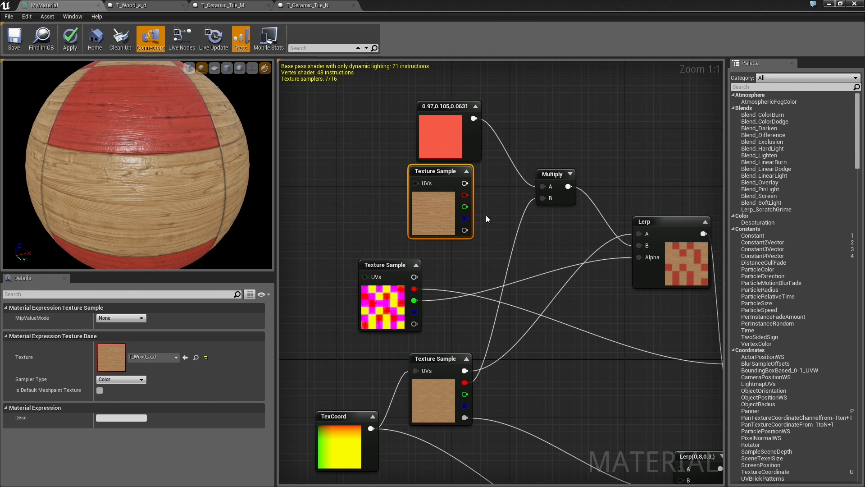
left_click_drag(465, 207, 541, 185)
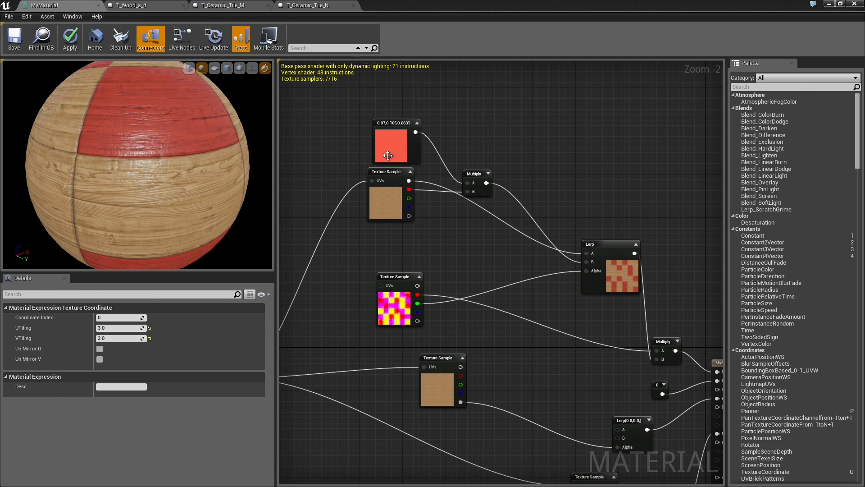
scroll("up", 3)
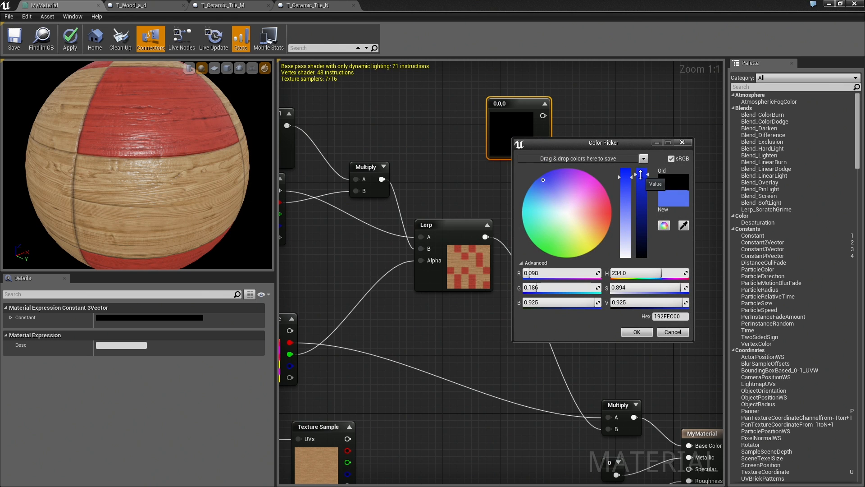
Set the new constant to vivid blue (0.048, 0.145, 0.96) and confirm it.
left_click_drag(639, 172, 640, 178)
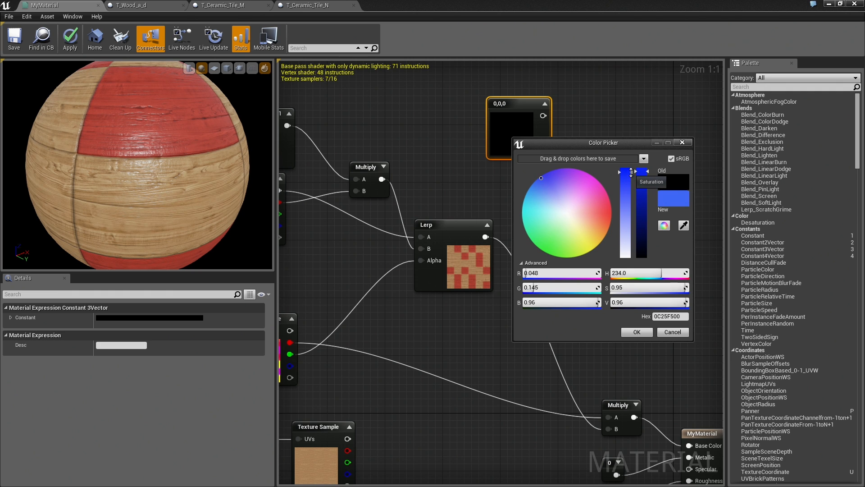
left_click(635, 332)
type("mul")
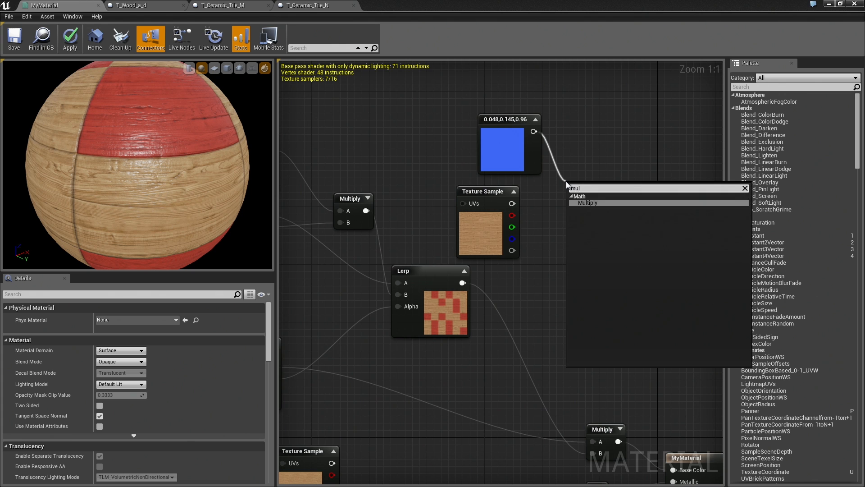
Multiply the blue constant by the wood copy and connect the result into a new Lerp.
left_click(586, 203)
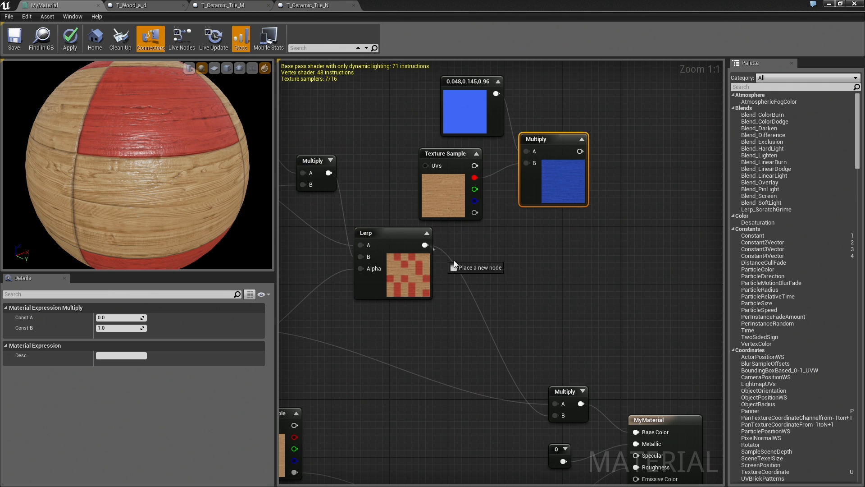
left_click(452, 268)
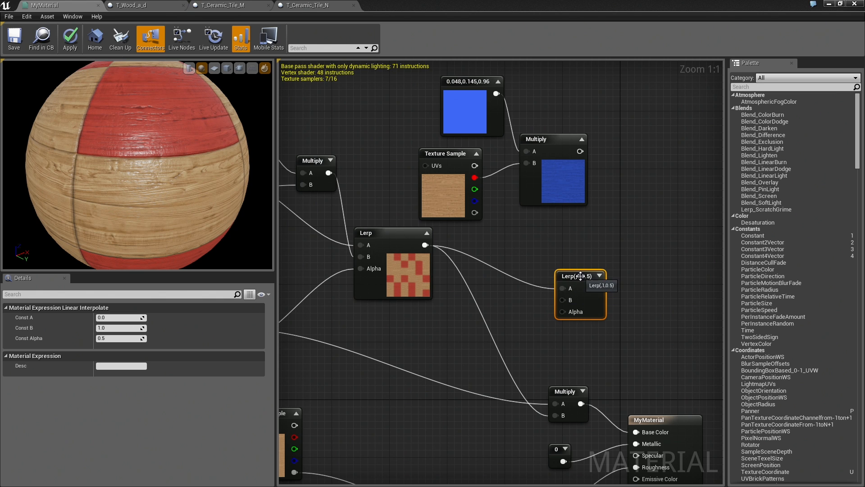
left_click_drag(579, 276, 631, 271)
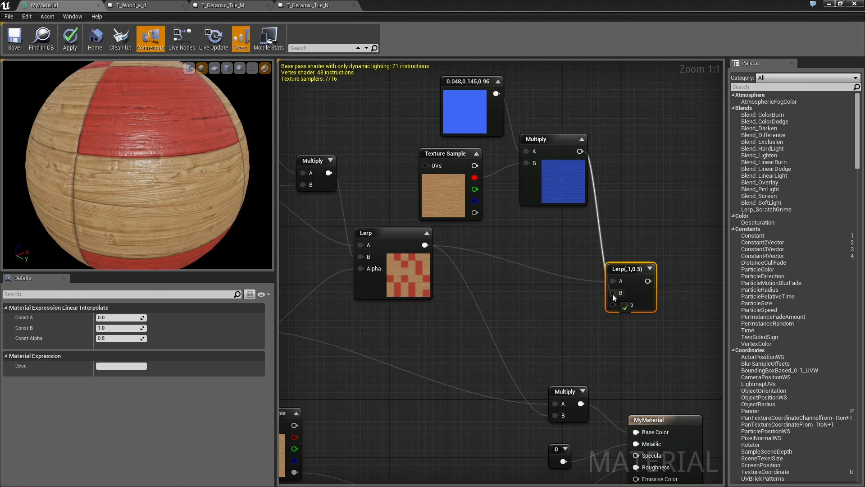
Preview the second Lerp alone on the sphere to check the blue-over-red panel blend, then stop previewing.
right_click(627, 274)
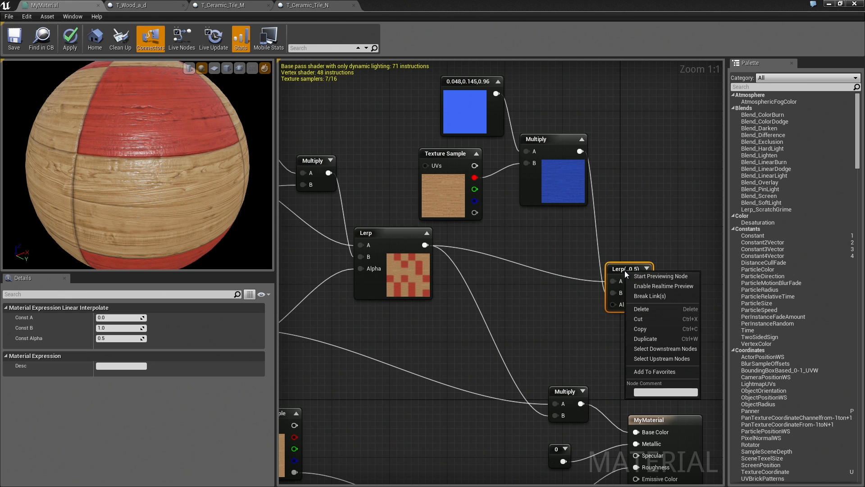
left_click(660, 276)
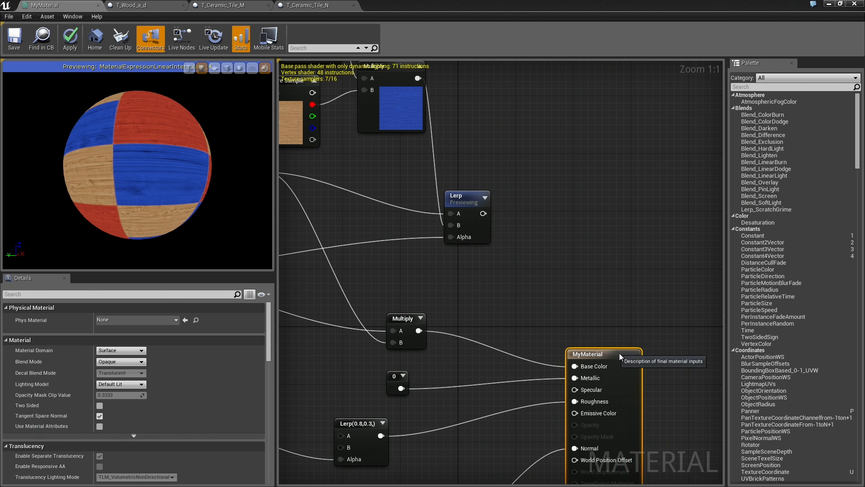
scroll("down", 3)
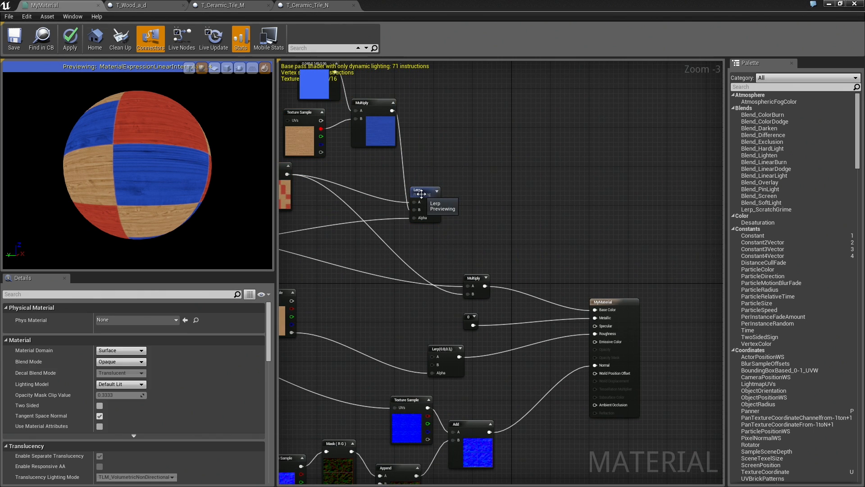
left_click(425, 190)
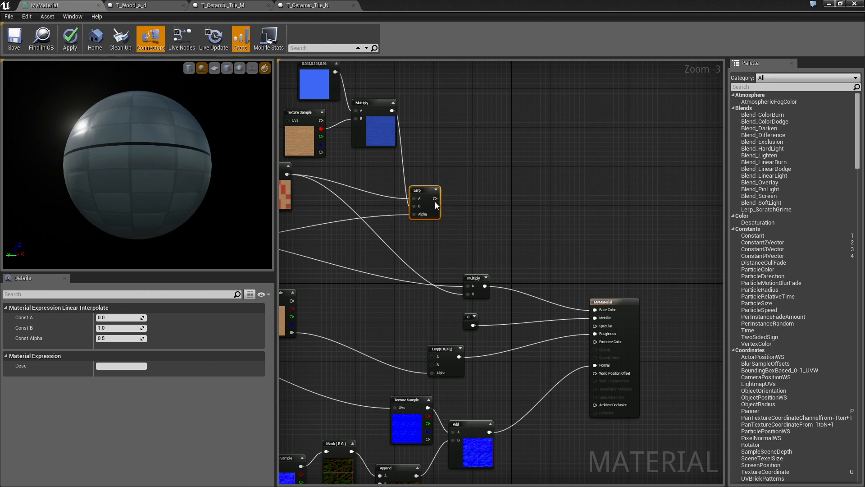
Route the second Lerp's output into the final Multiply's A input and inspect the red, blue and wood panels.
left_click_drag(436, 198, 460, 283)
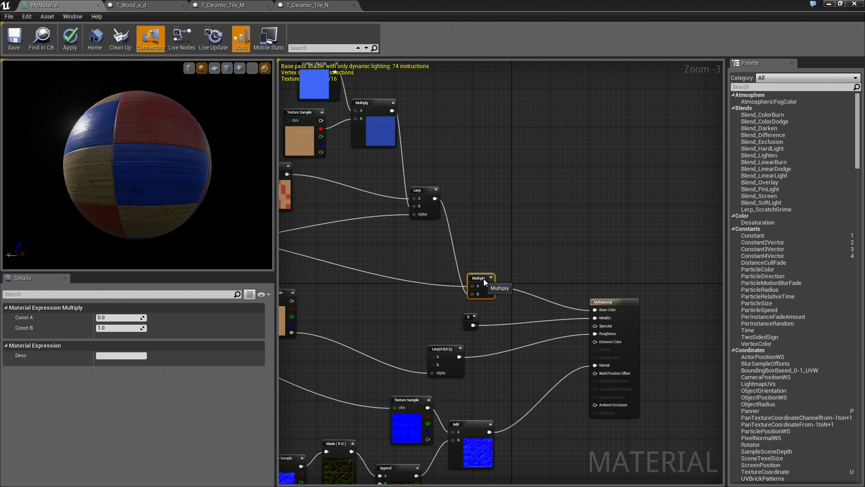
left_click_drag(481, 286, 494, 286)
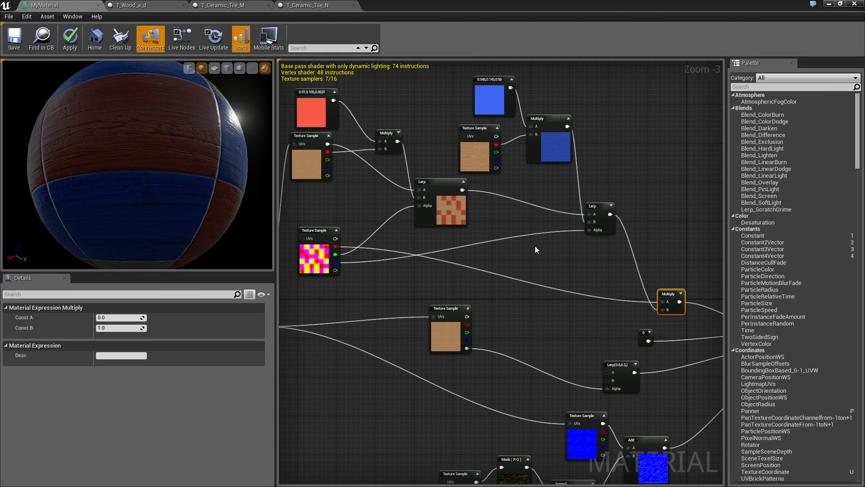
mouse_move(501, 267)
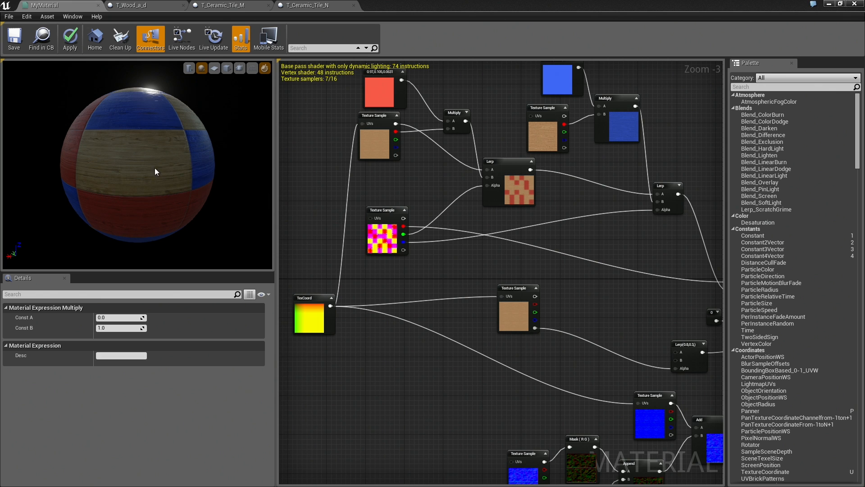
left_click_drag(156, 171, 130, 223)
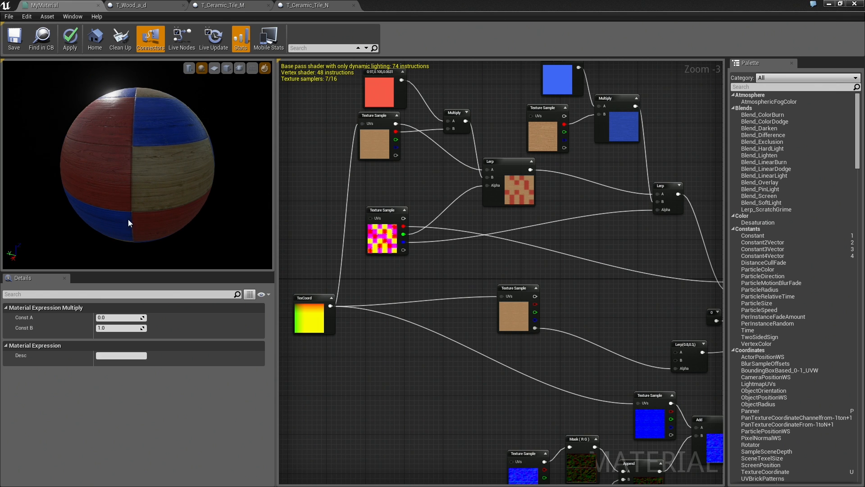